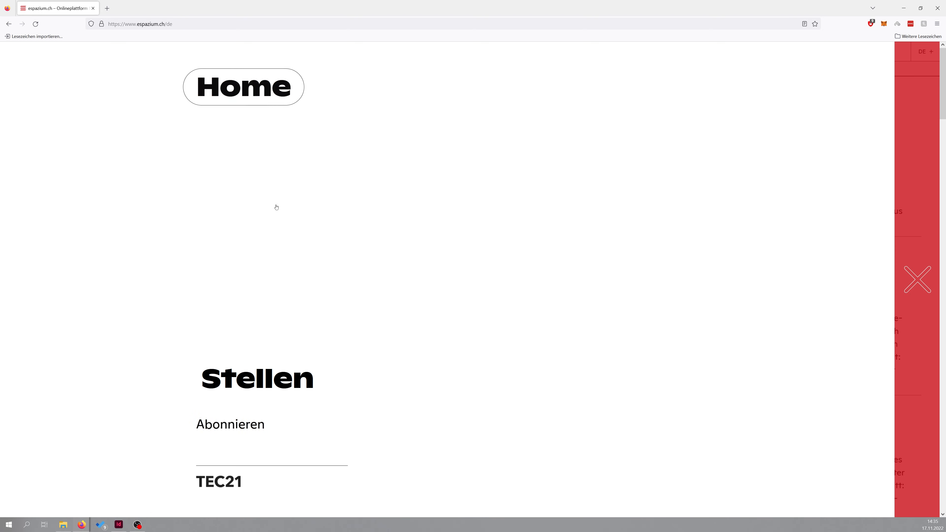
- Bring up the 'Entschiedene Wettbewerbe' gallery on the Espazium competitions site
{"action": "left_click", "coordinate": [243, 86]}
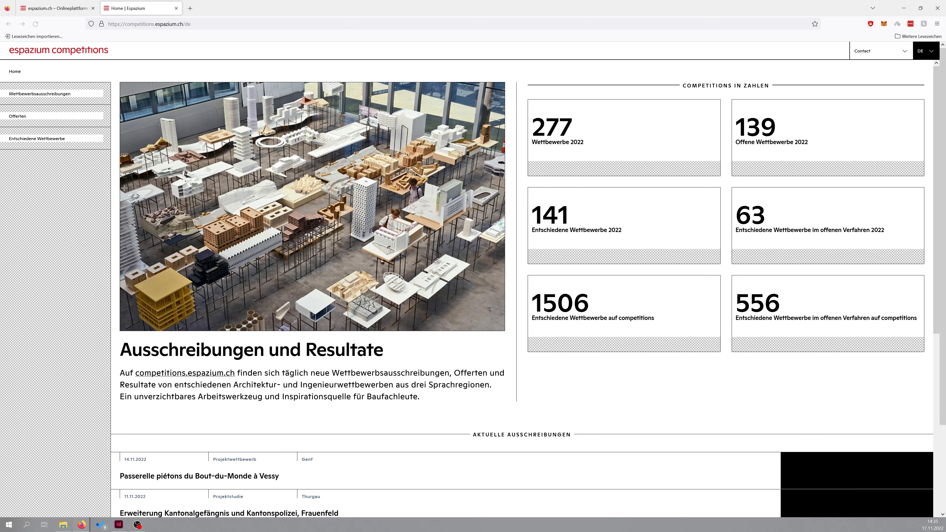
{"action": "left_click", "coordinate": [37, 139]}
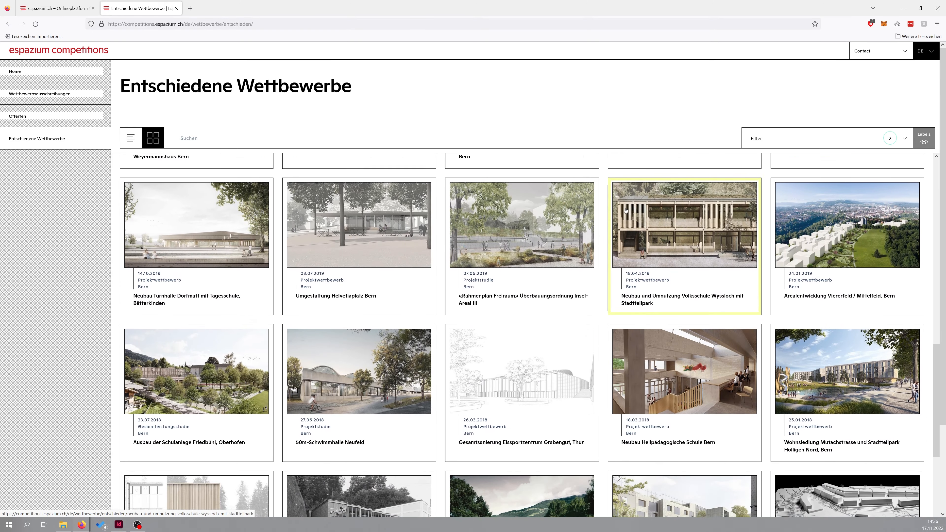
{"action": "left_click", "coordinate": [685, 225]}
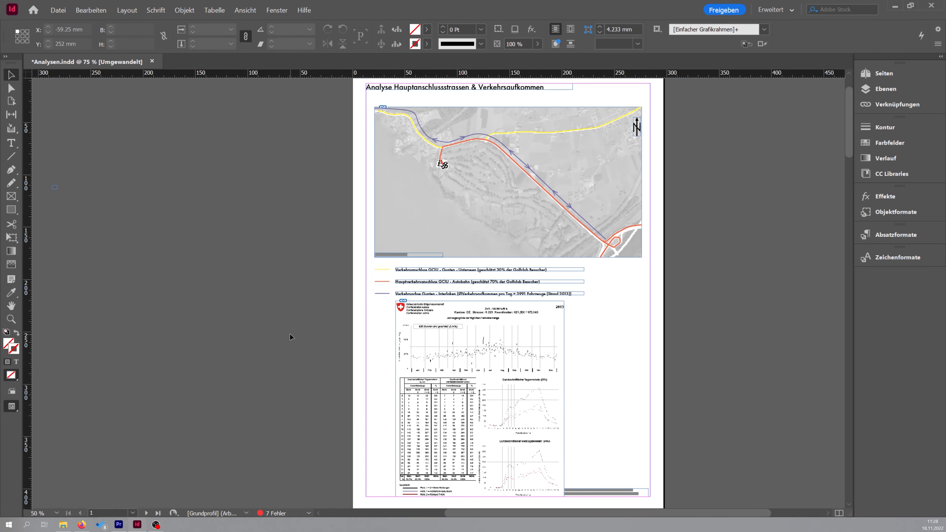
{"action": "scroll", "scroll_direction": "down", "scroll_amount": 3}
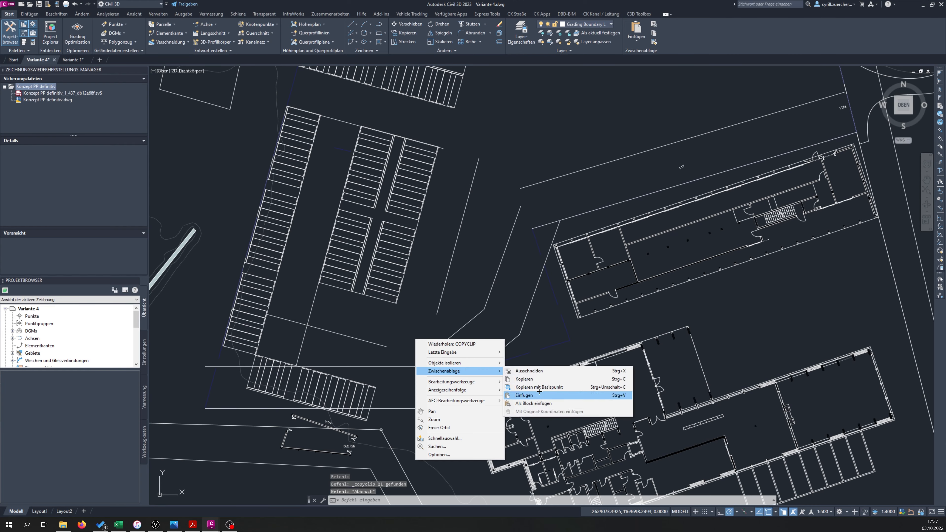
- Paste the copied parking rows and buildings via Zwischenablage > Einfügen
{"action": "left_click", "coordinate": [523, 395]}
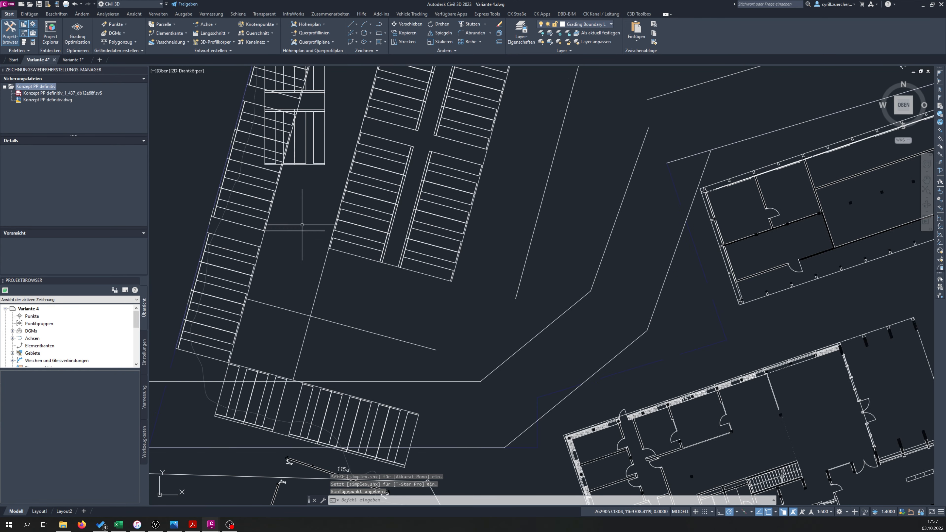